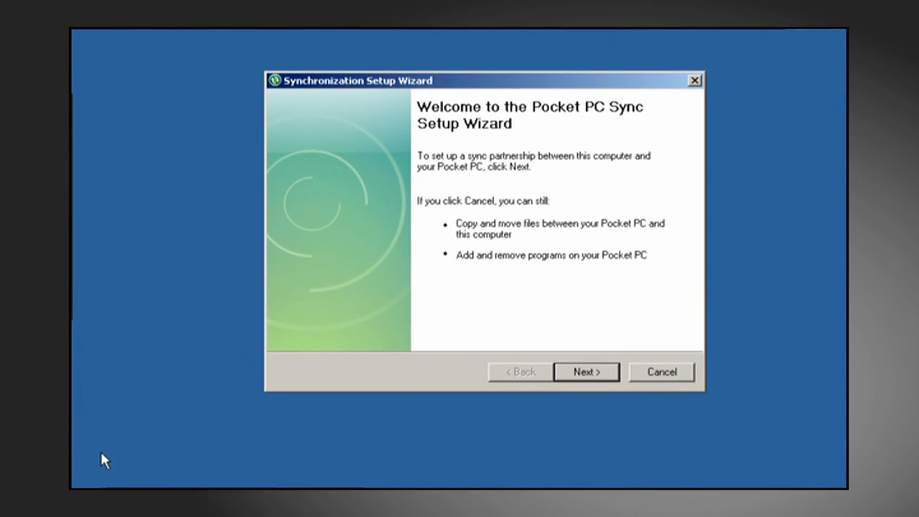
{"action": "mouse_move", "coordinate": [675, 381]}
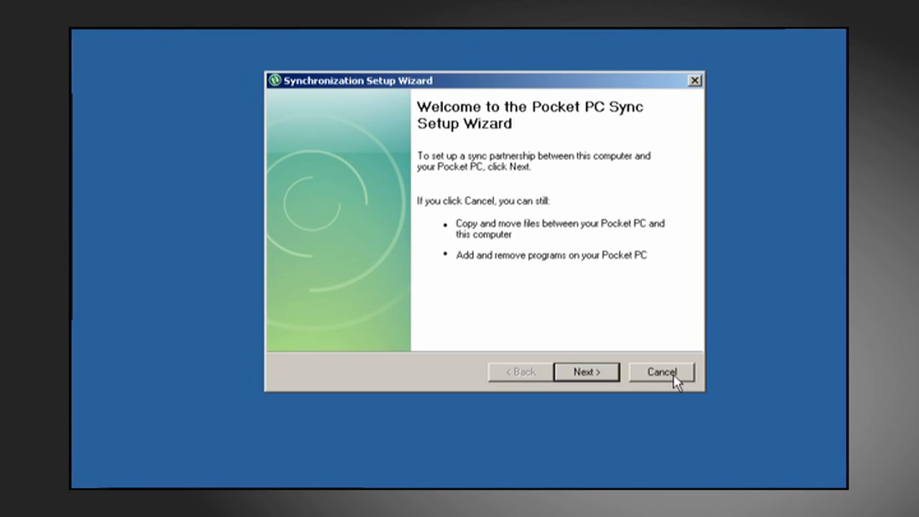
- Cancel the Synchronization Setup Wizard, leaving ActiveSync connected as a guest
{"action": "left_click", "coordinate": [661, 371]}
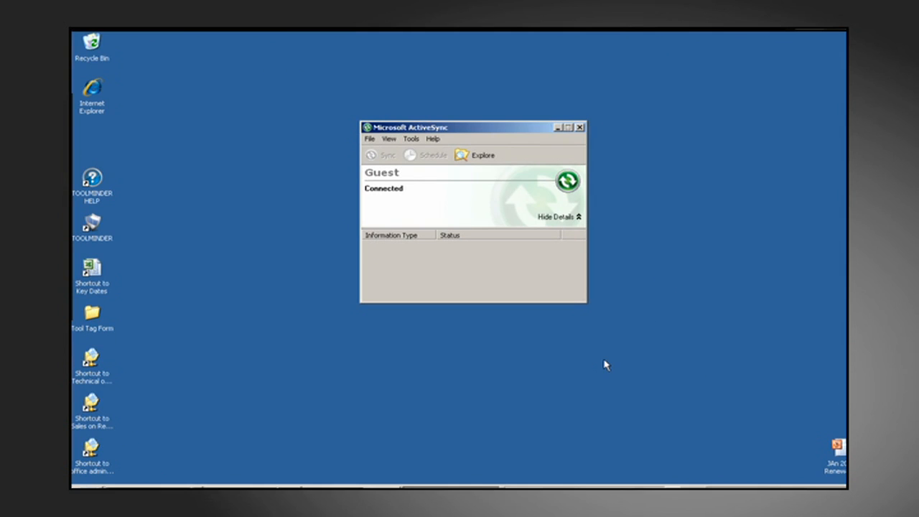
{"action": "mouse_move", "coordinate": [563, 130]}
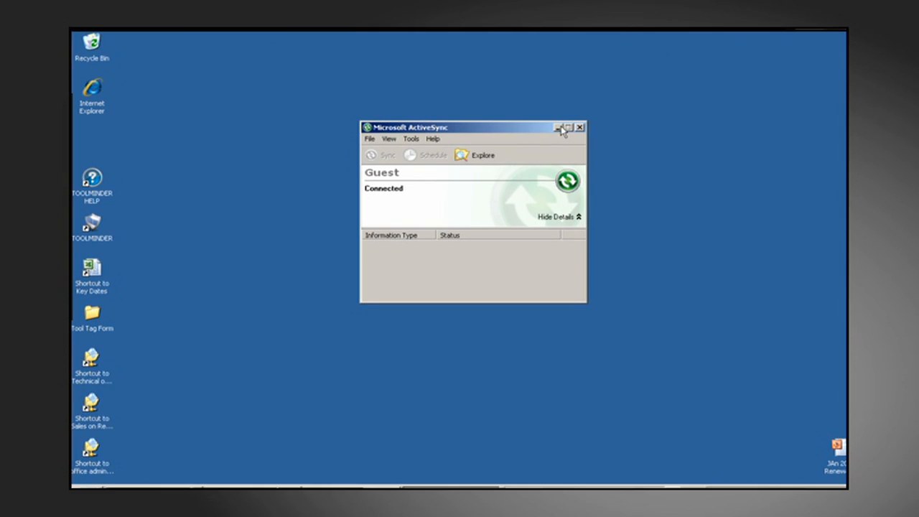
- Minimize ActiveSync and open the Tool Tag Form folder on the desktop
{"action": "left_click", "coordinate": [561, 128]}
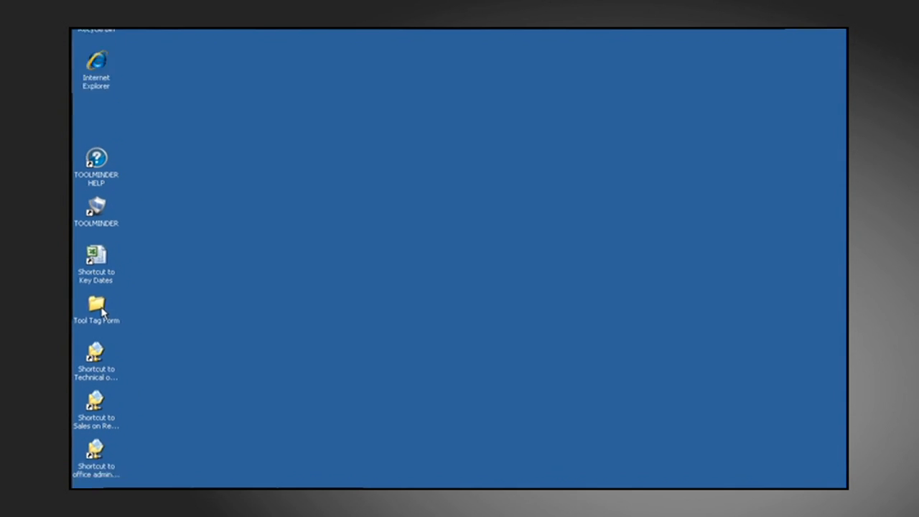
{"action": "double_click", "coordinate": [96, 306]}
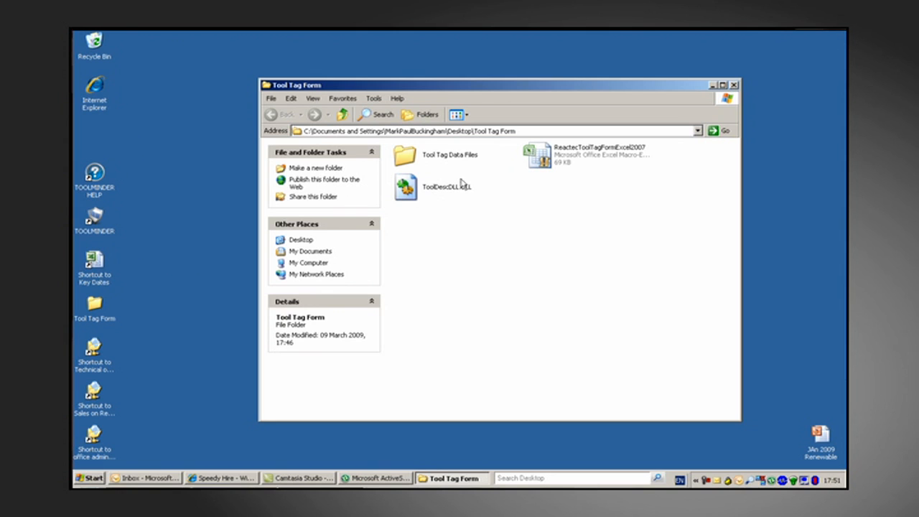
{"action": "mouse_move", "coordinate": [413, 157]}
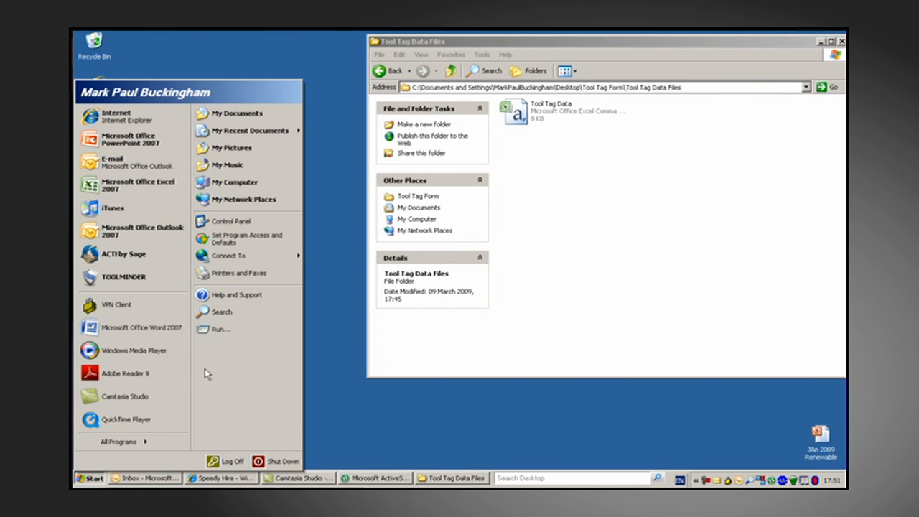
- Open Mobile Device from My Computer to show its Business, My Music and other folders
{"action": "left_click", "coordinate": [234, 182]}
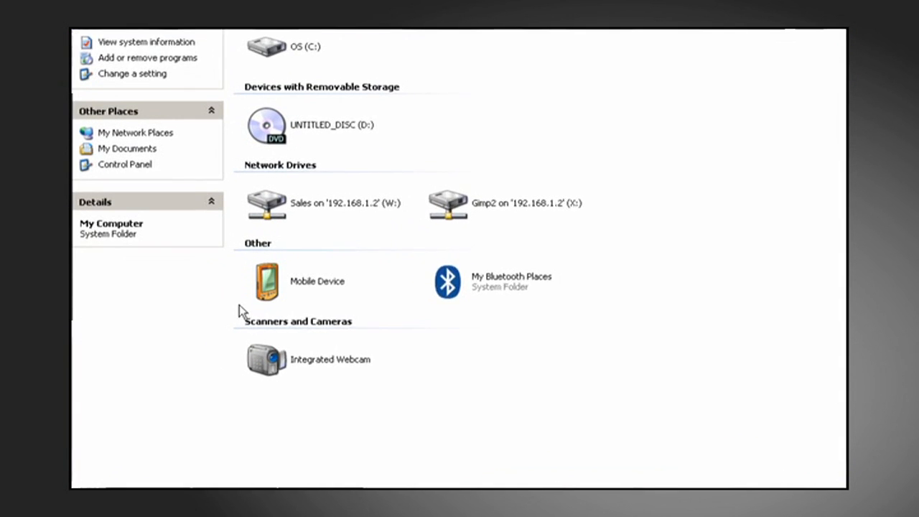
{"action": "left_click", "coordinate": [266, 282]}
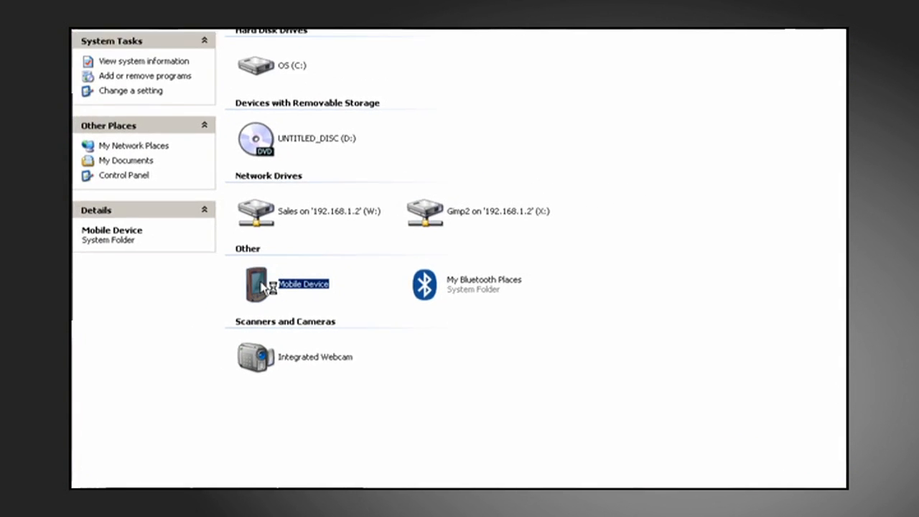
{"action": "double_click", "coordinate": [255, 283]}
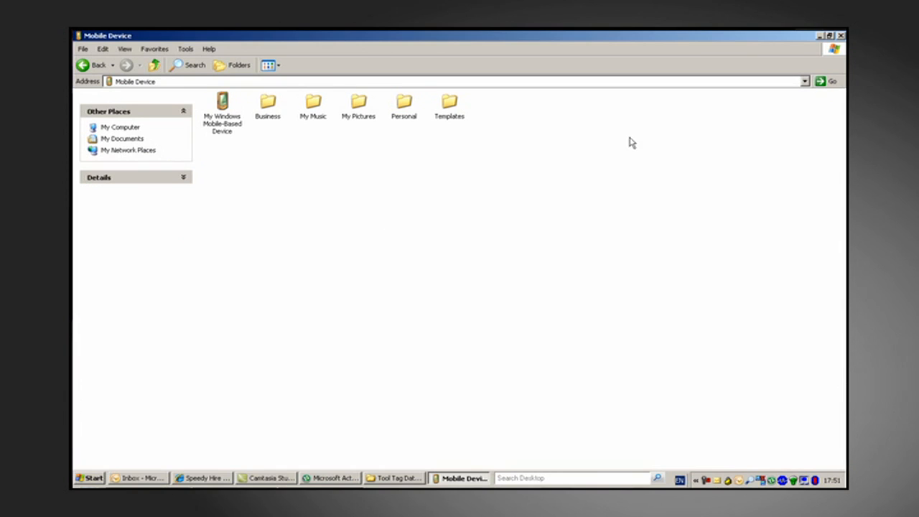
{"action": "mouse_move", "coordinate": [832, 43]}
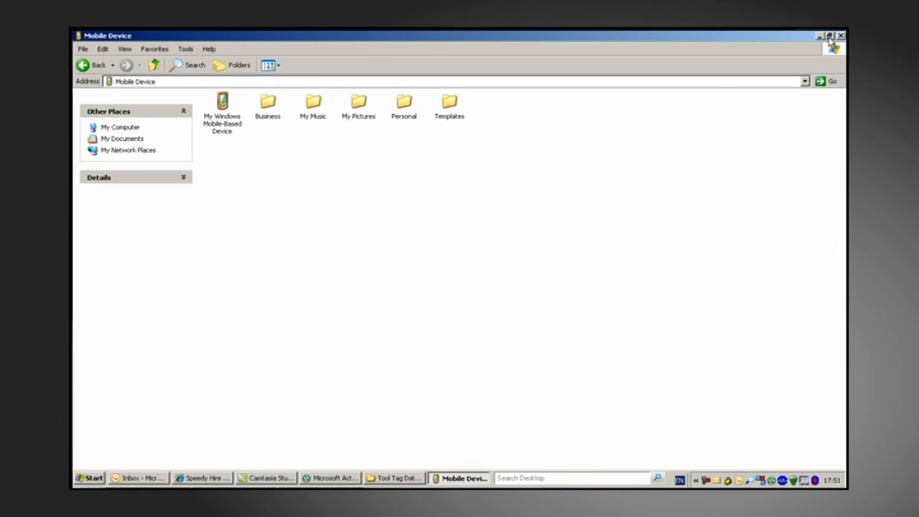
{"action": "mouse_move", "coordinate": [830, 36]}
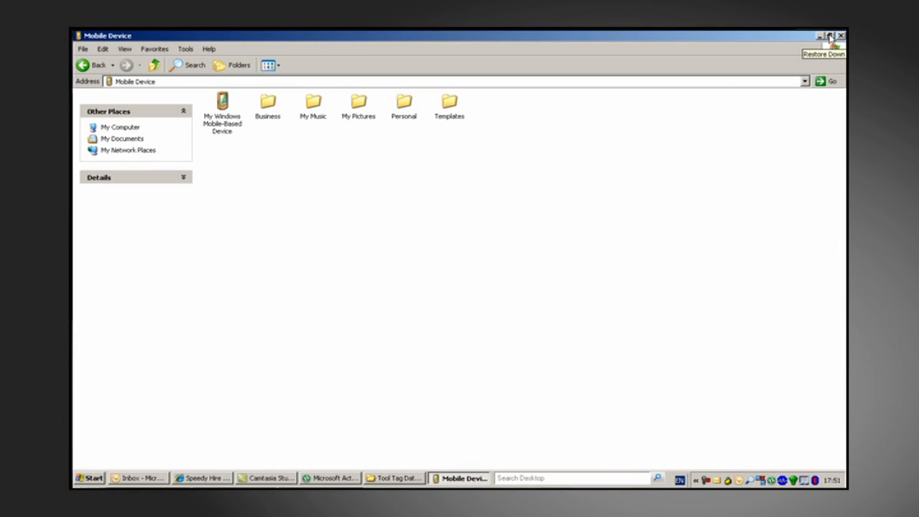
- Drag the Tool Tag Data file onto Mobile Device and accept the file conversion notice
{"action": "left_click", "coordinate": [830, 36]}
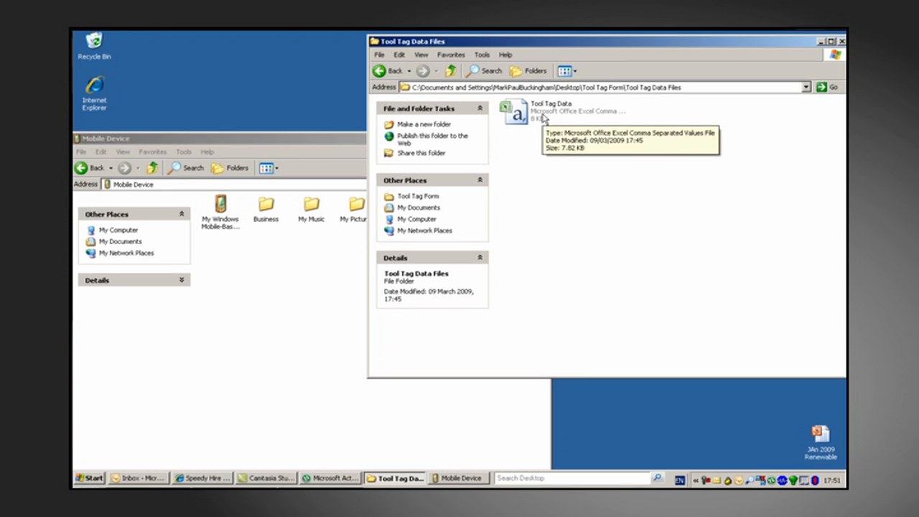
{"action": "left_click", "coordinate": [517, 111]}
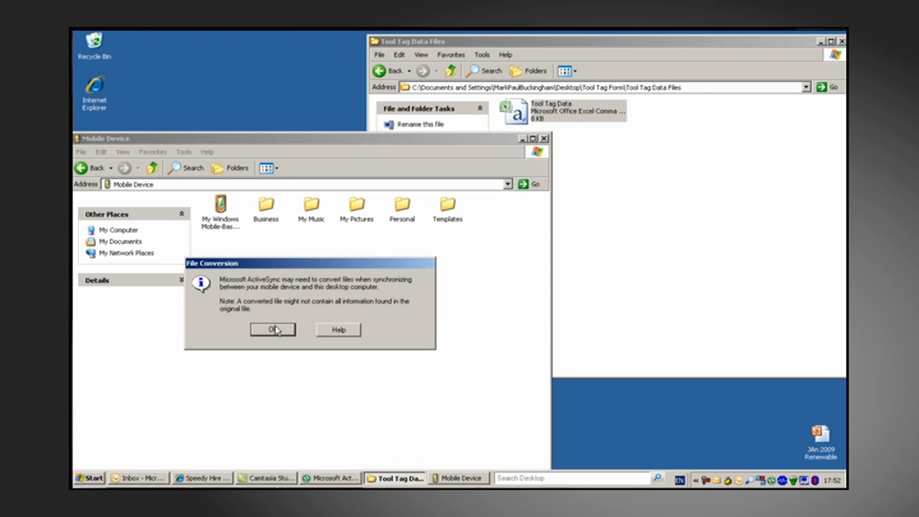
{"action": "left_click", "coordinate": [273, 330]}
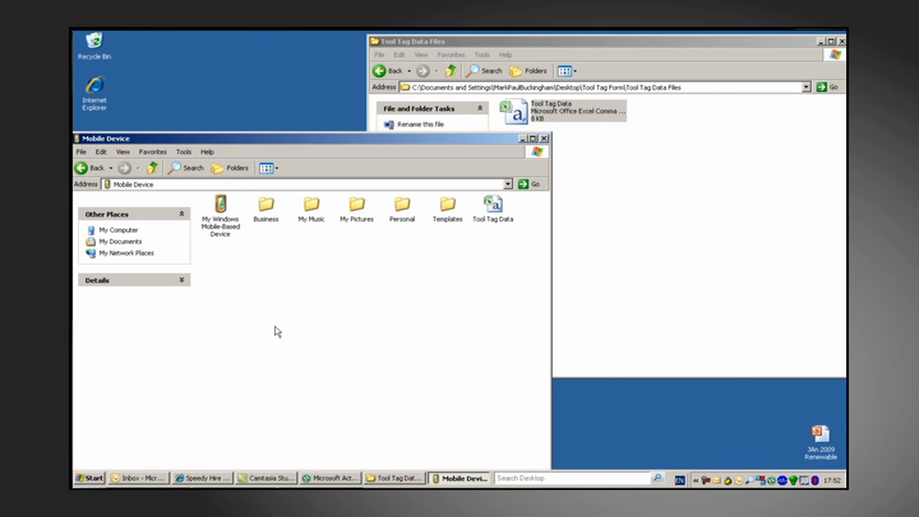